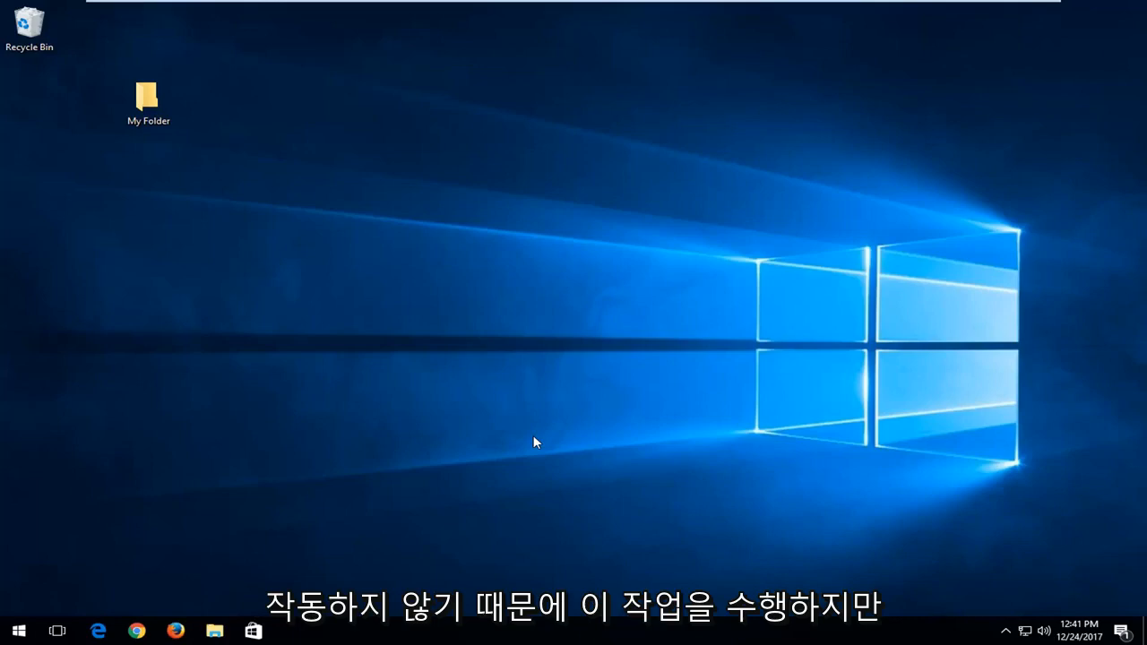
mouse_move(203, 183)
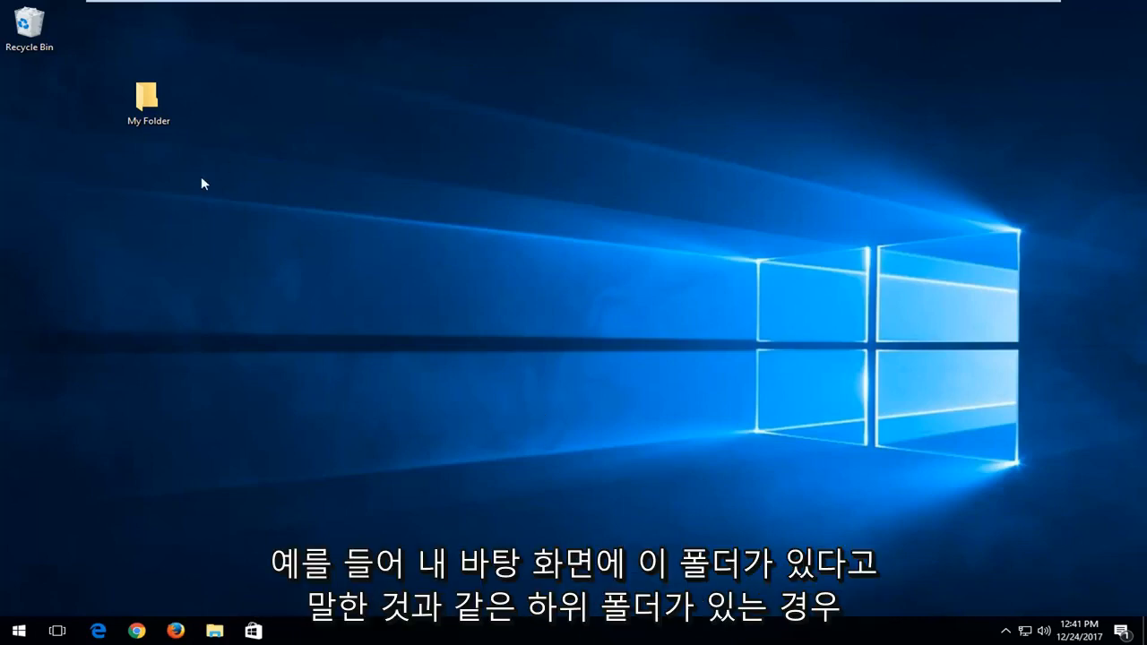
mouse_move(150, 98)
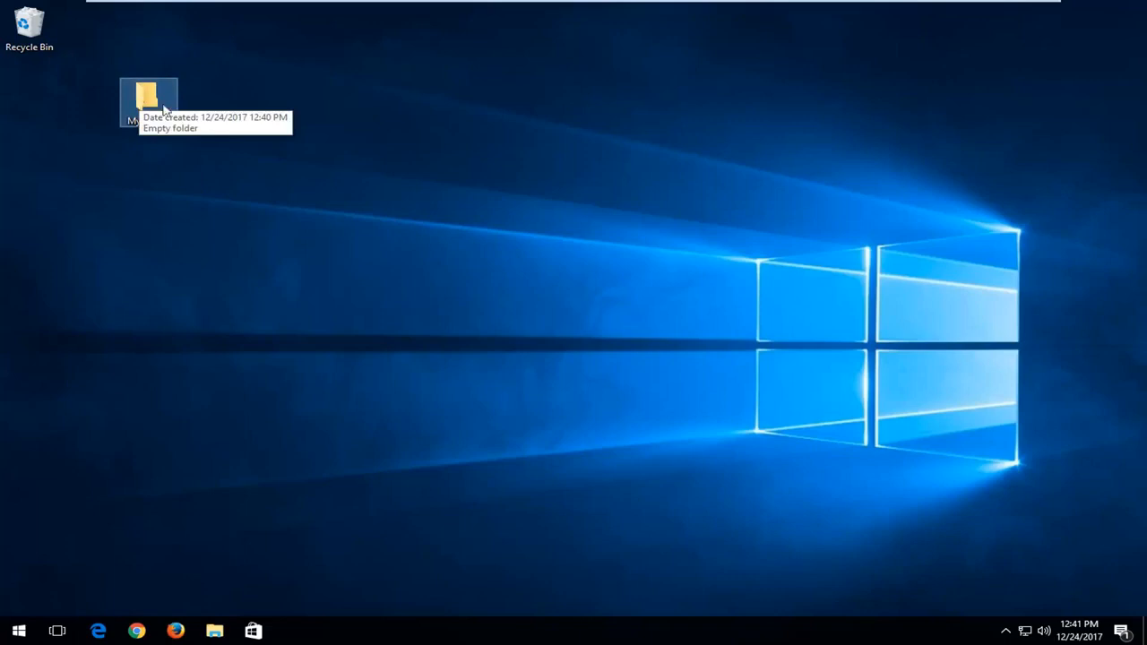
mouse_move(129, 187)
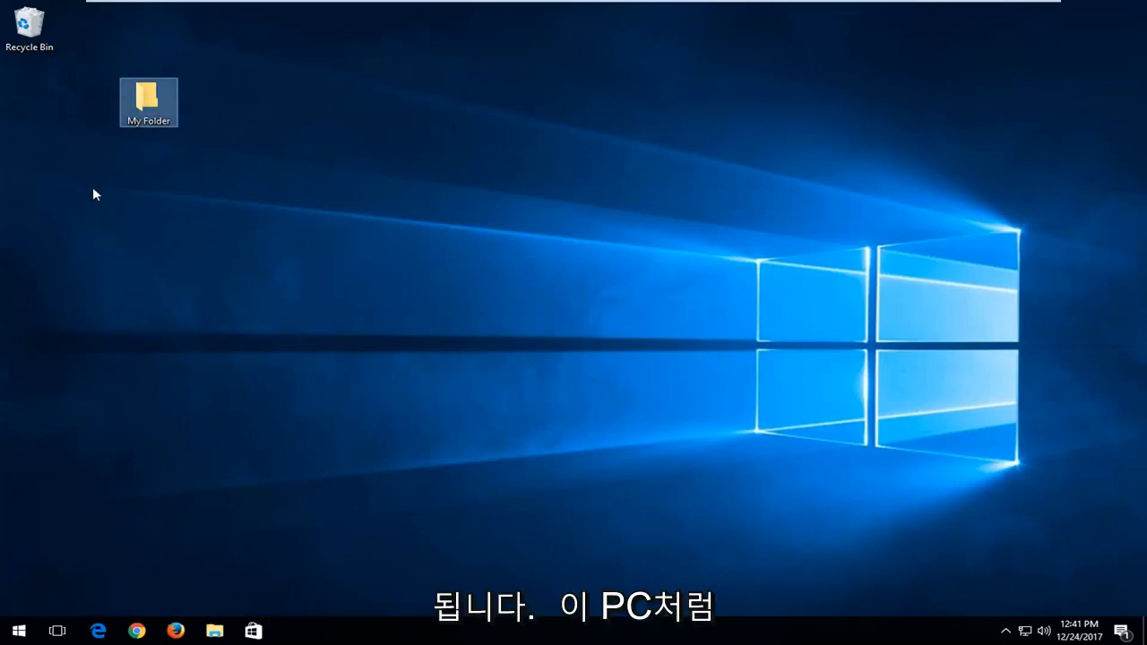
Search for This PC, browse the C drive's Users folder, then close the browsing window
click(11, 627)
text(tyhis pc)
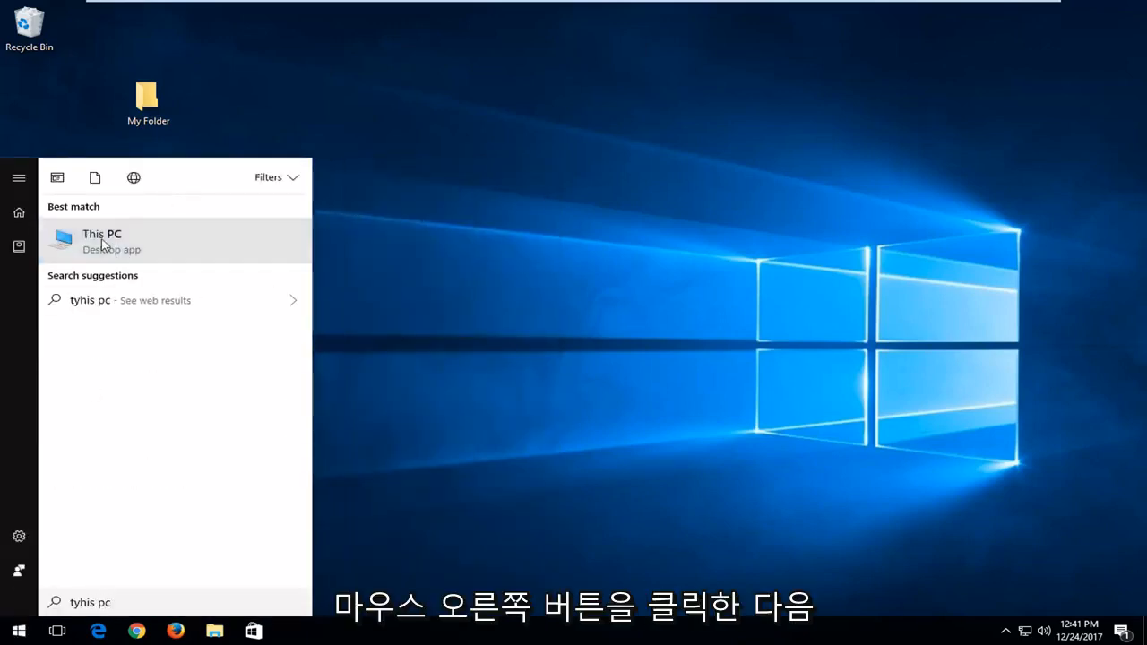
right_click(367, 357)
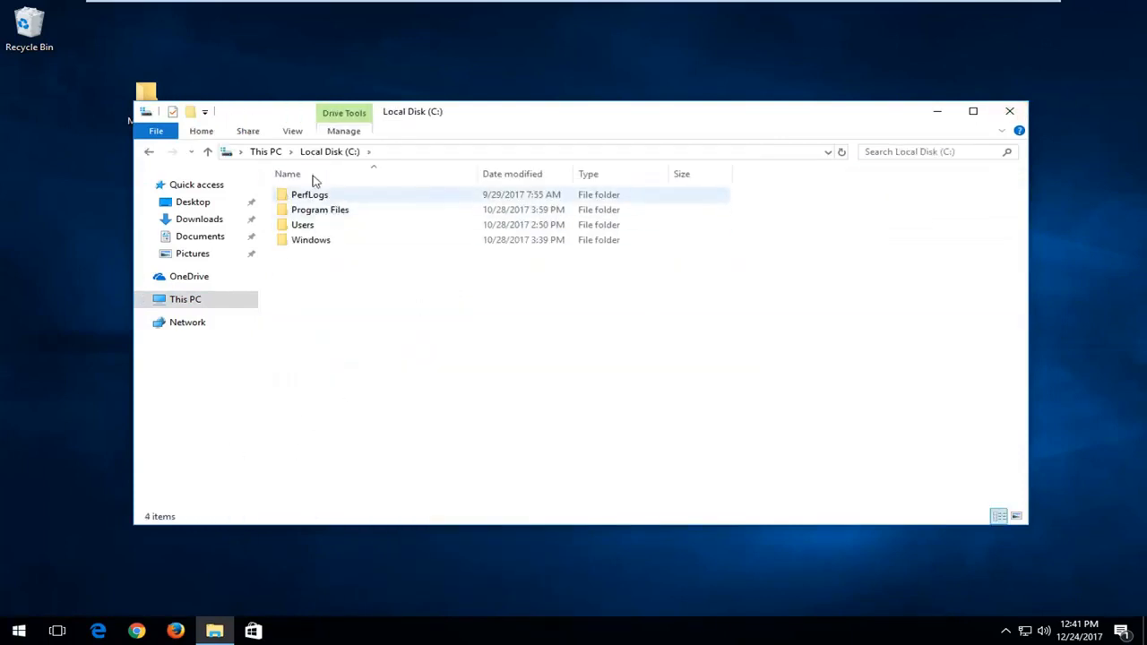
double_click(301, 224)
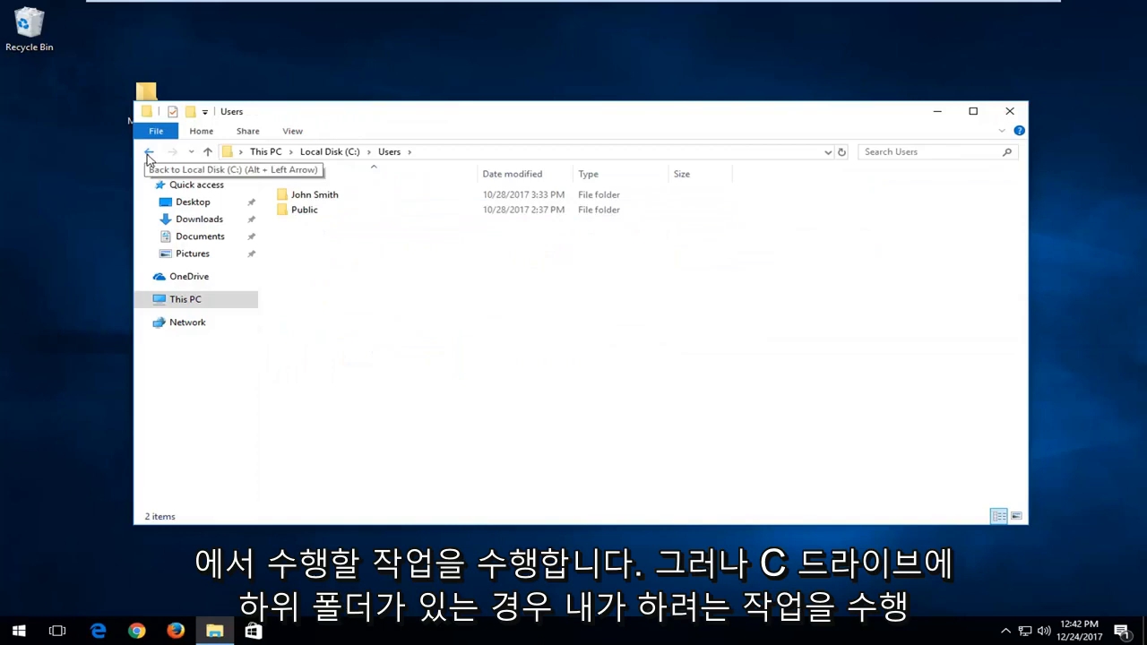
click(149, 151)
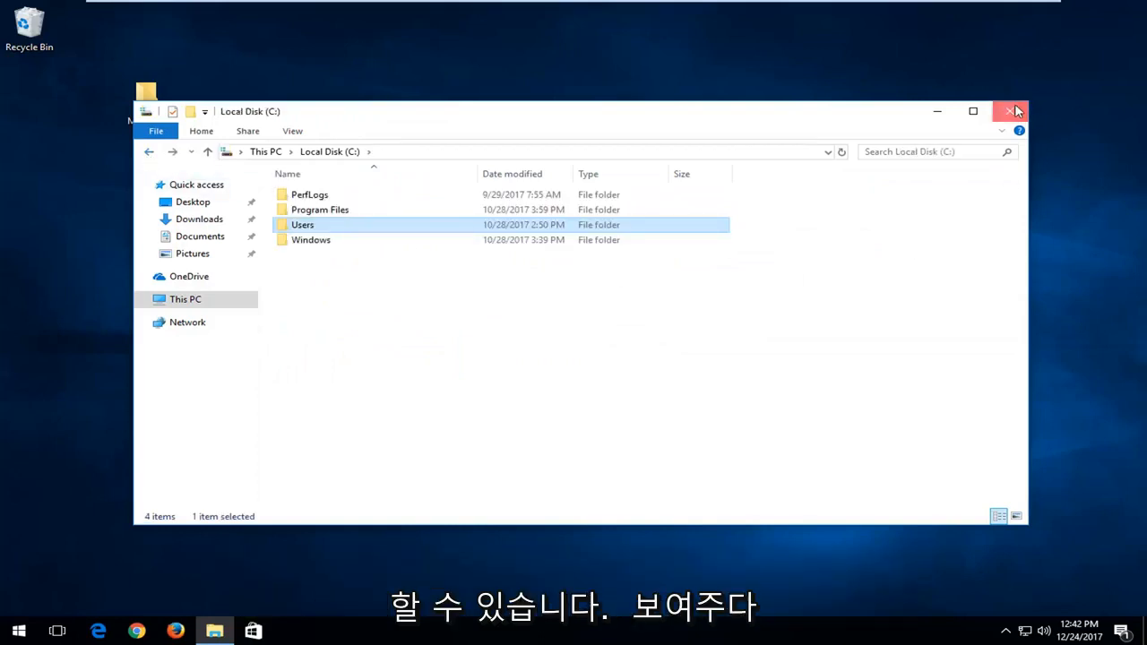
click(1011, 112)
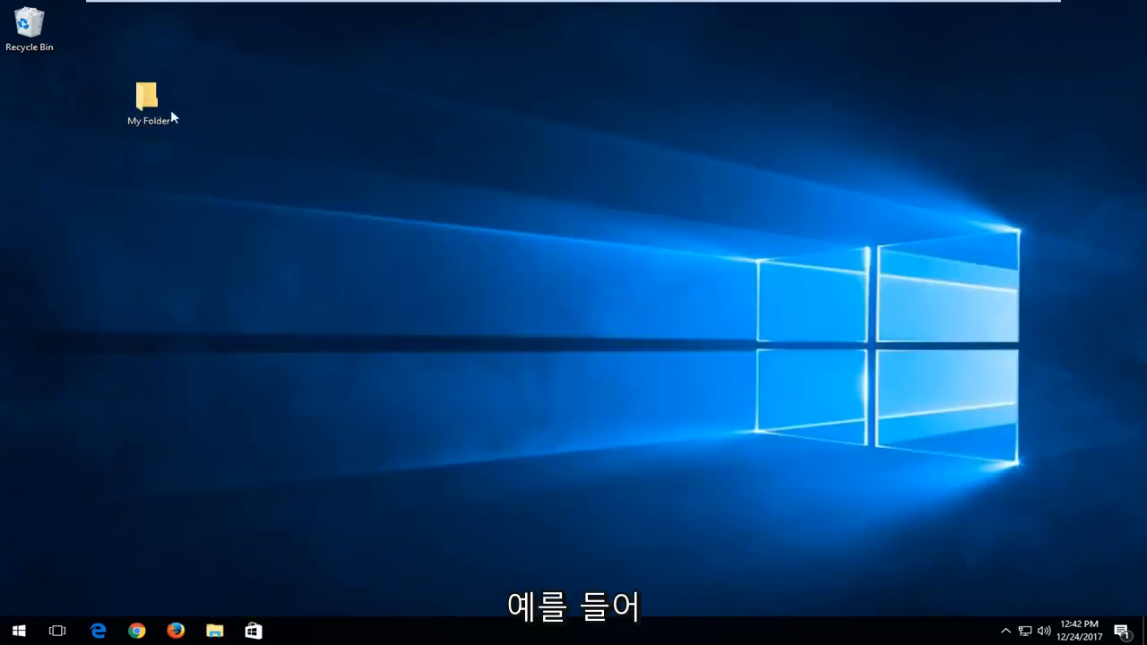
Select My Folder on the desktop and bring up its context menu
click(149, 99)
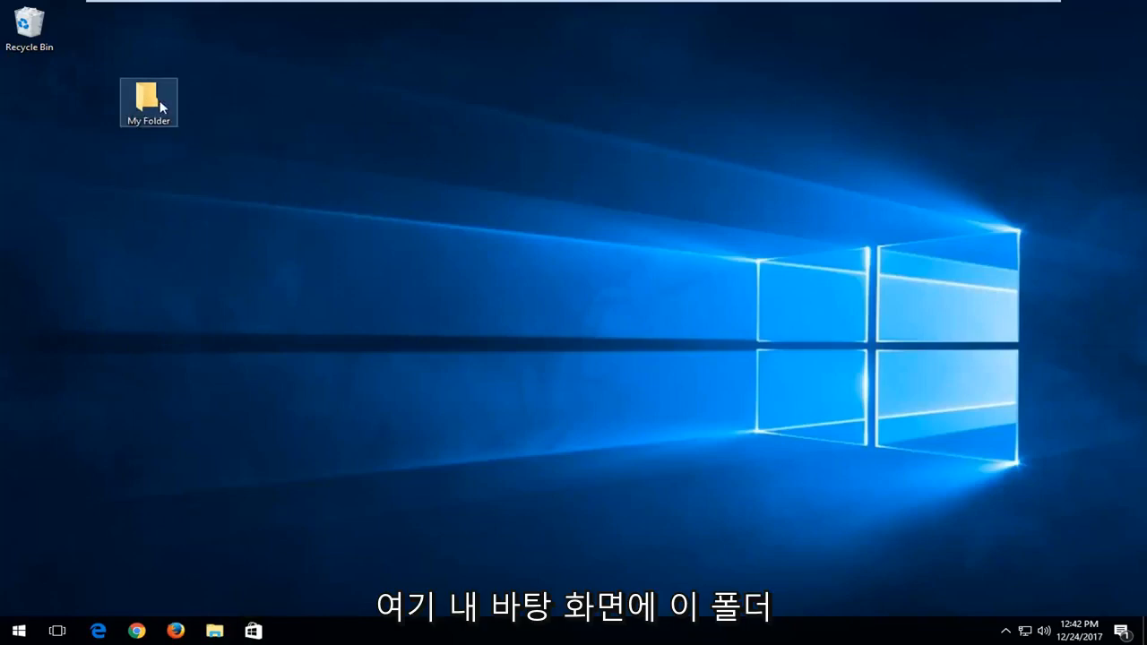
mouse_move(161, 104)
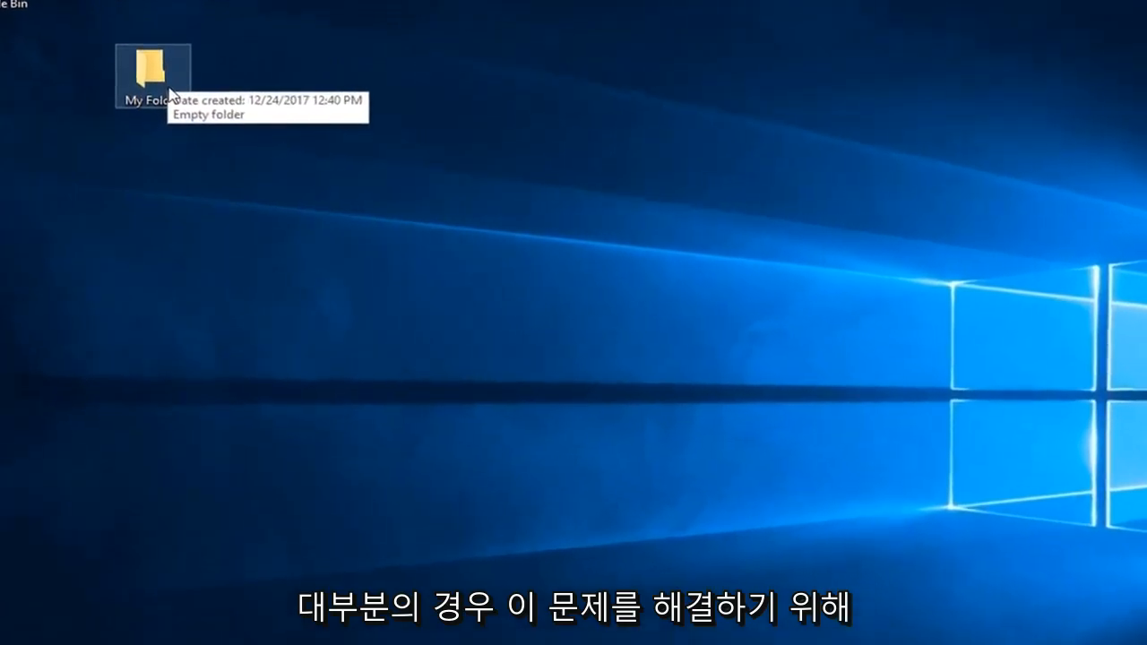
right_click(152, 68)
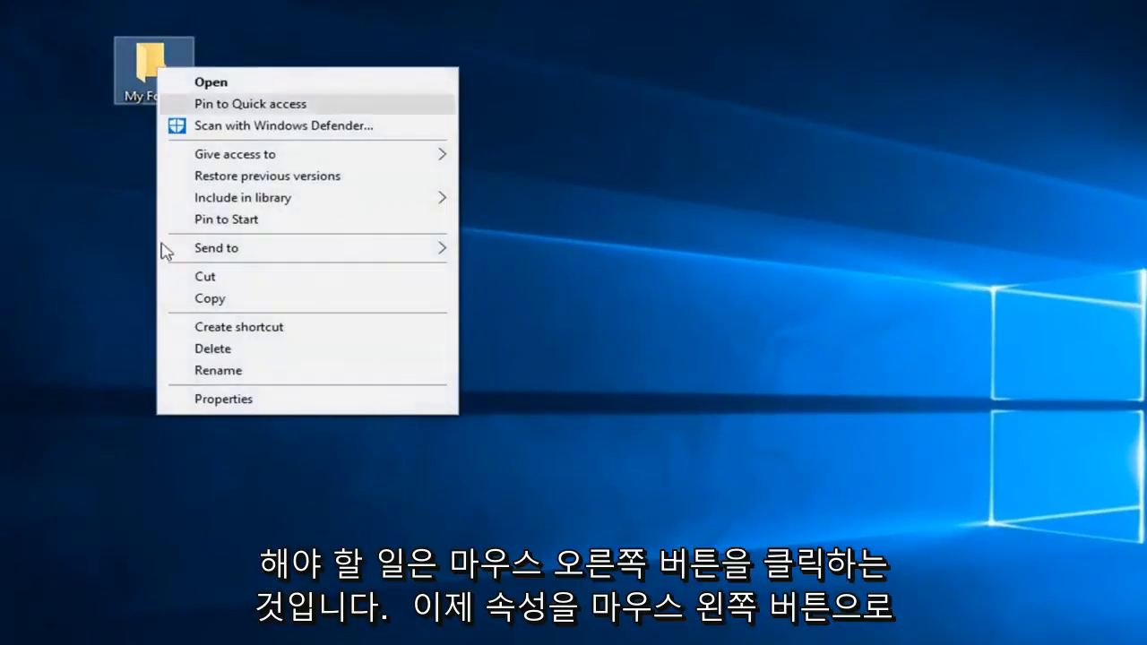
Show My Folder's Properties Security permissions listing SYSTEM, John Smith and Administrators
click(222, 398)
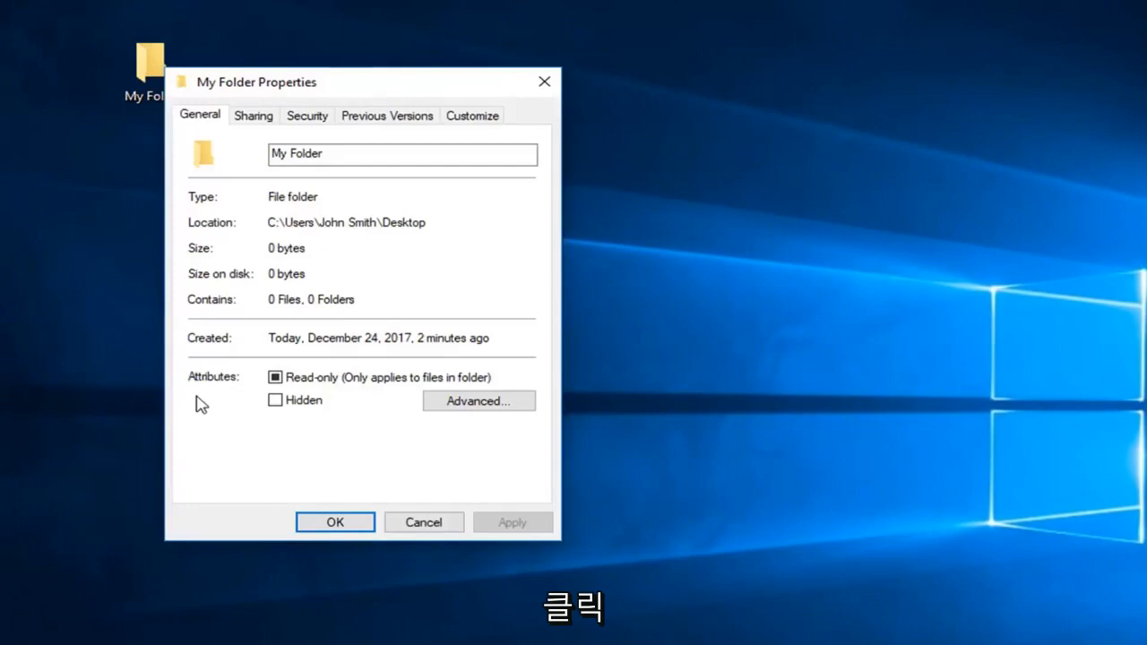
click(307, 115)
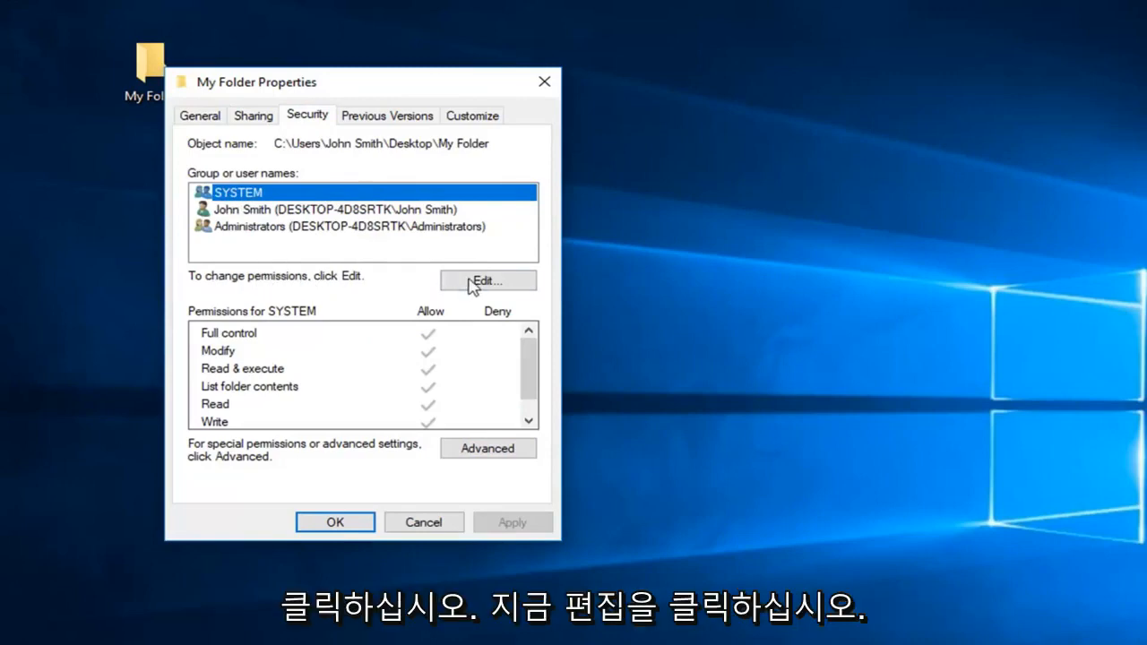
Find the Everyone group via advanced user search and add it to My Folder's permission list
click(488, 280)
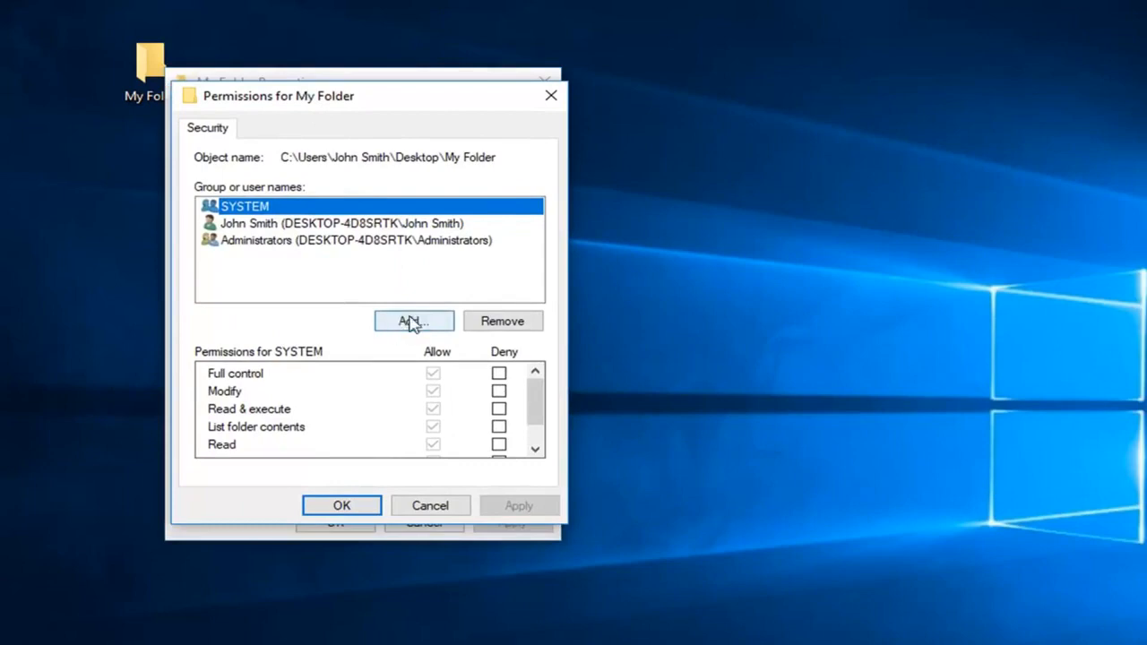
click(412, 321)
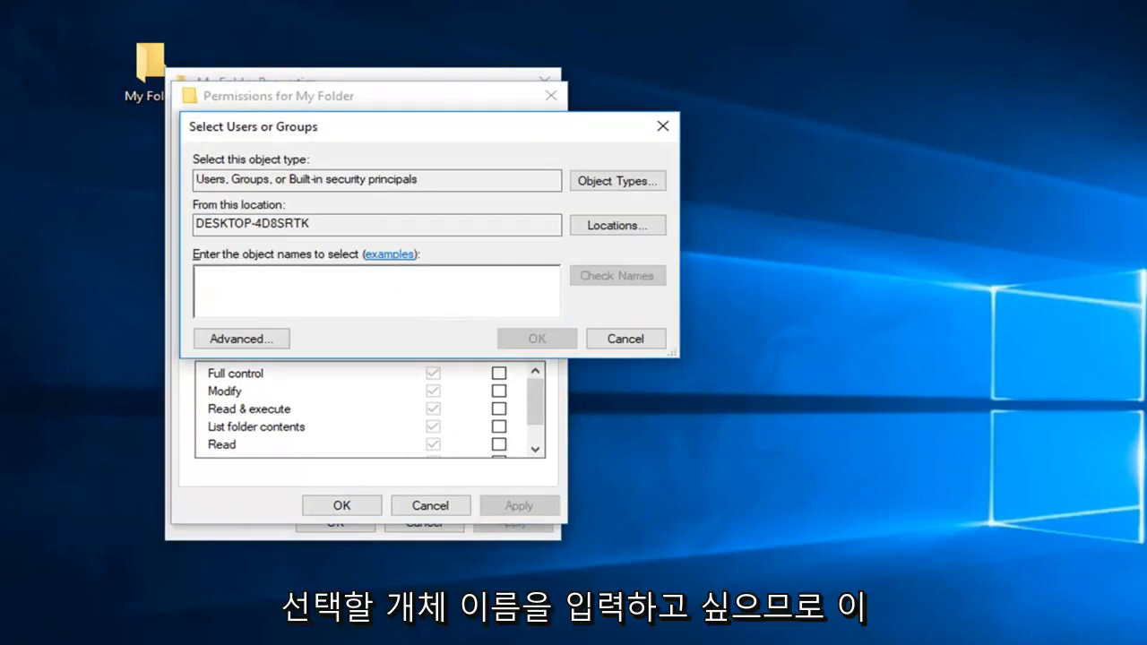
click(240, 338)
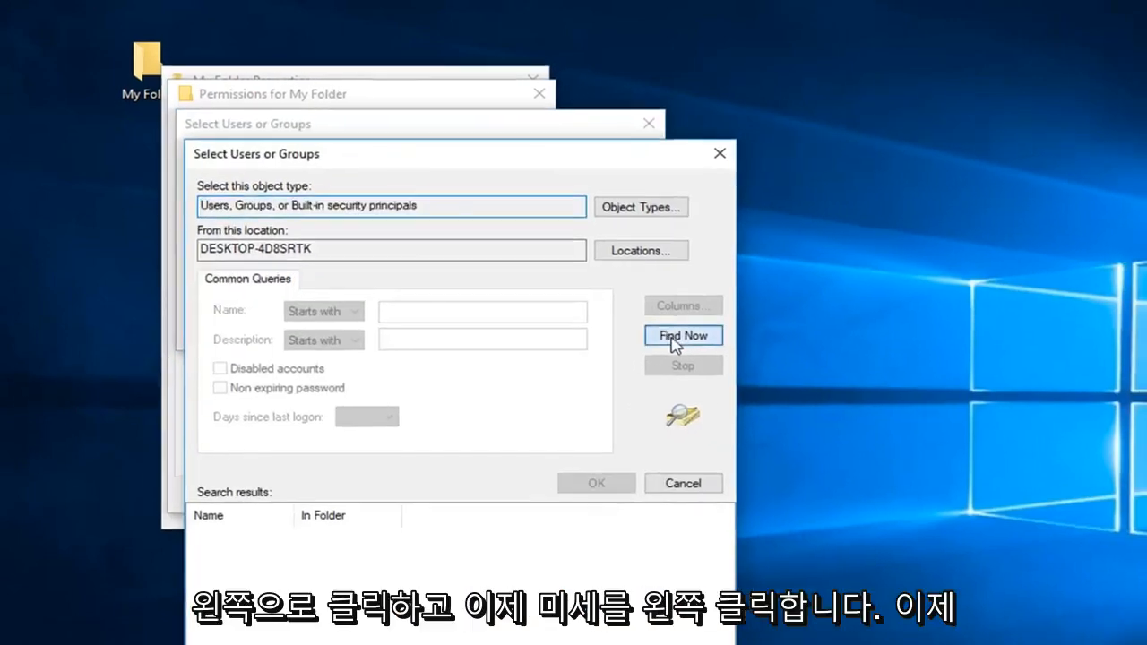
click(683, 335)
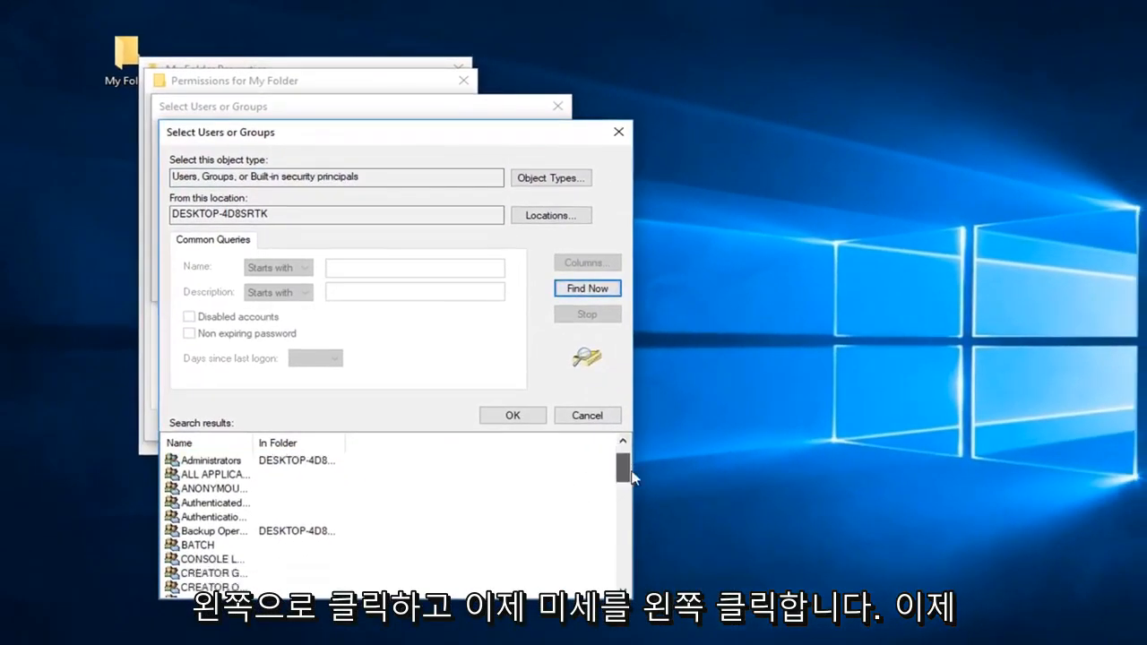
click(201, 516)
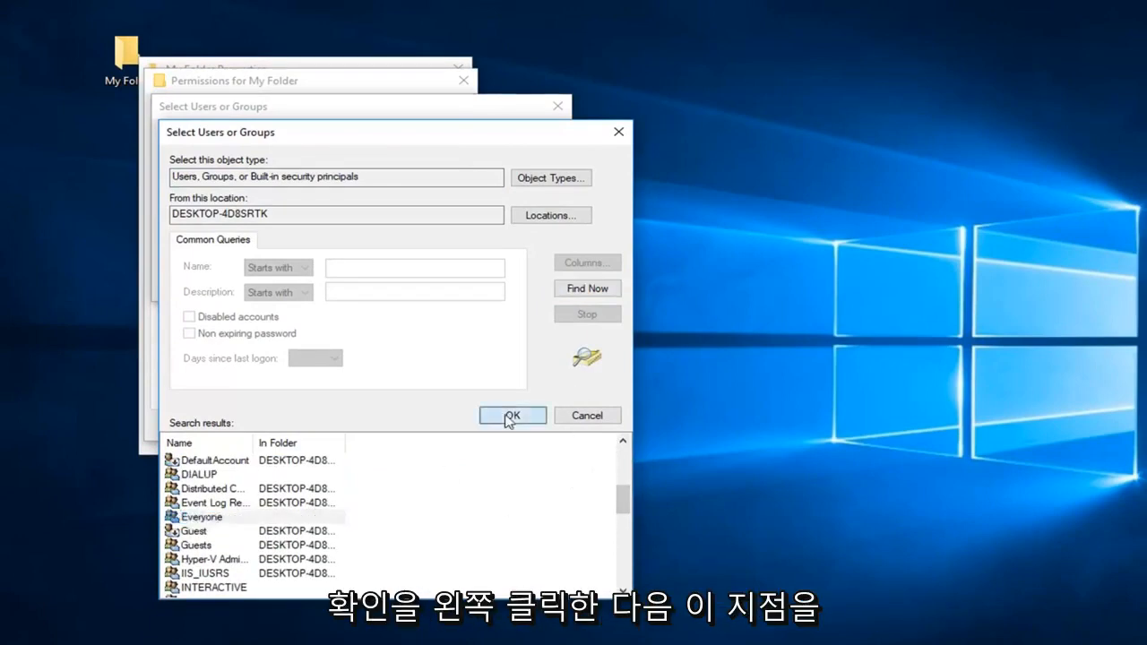
click(513, 416)
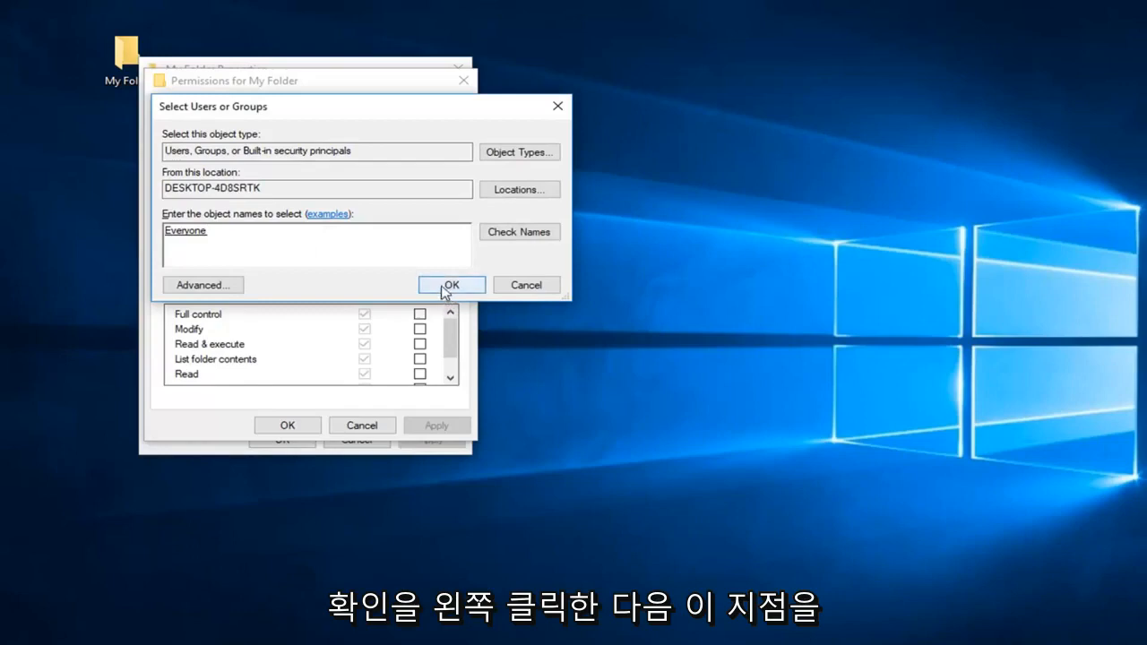
click(452, 285)
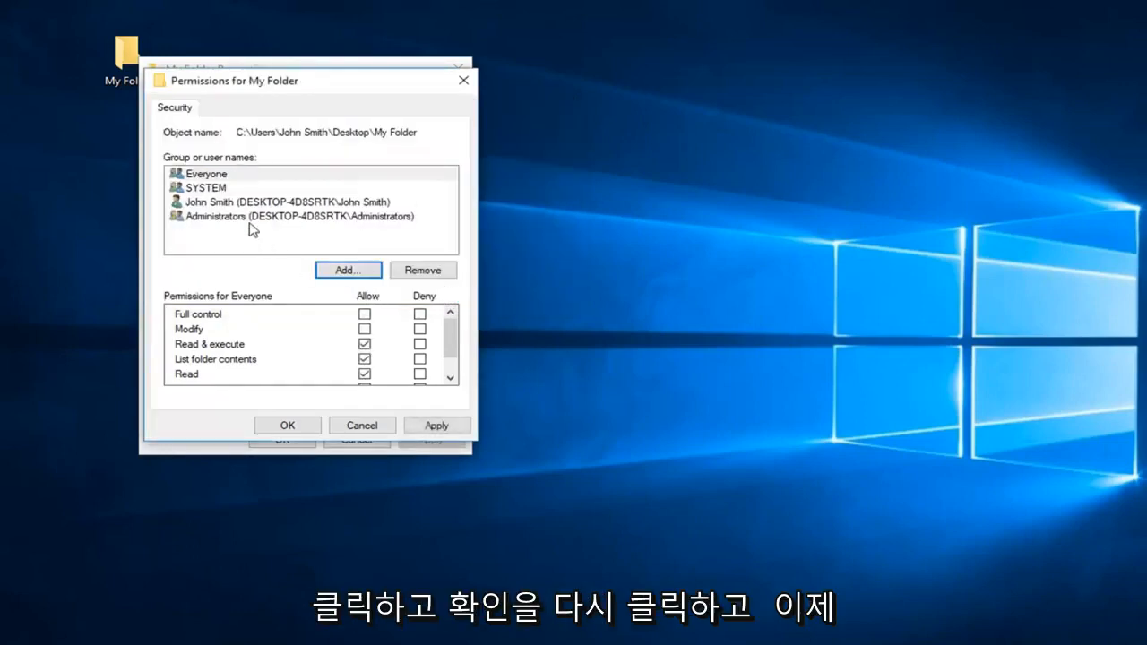
Allow Everyone Full control of My Folder, apply it and close the properties window
click(208, 172)
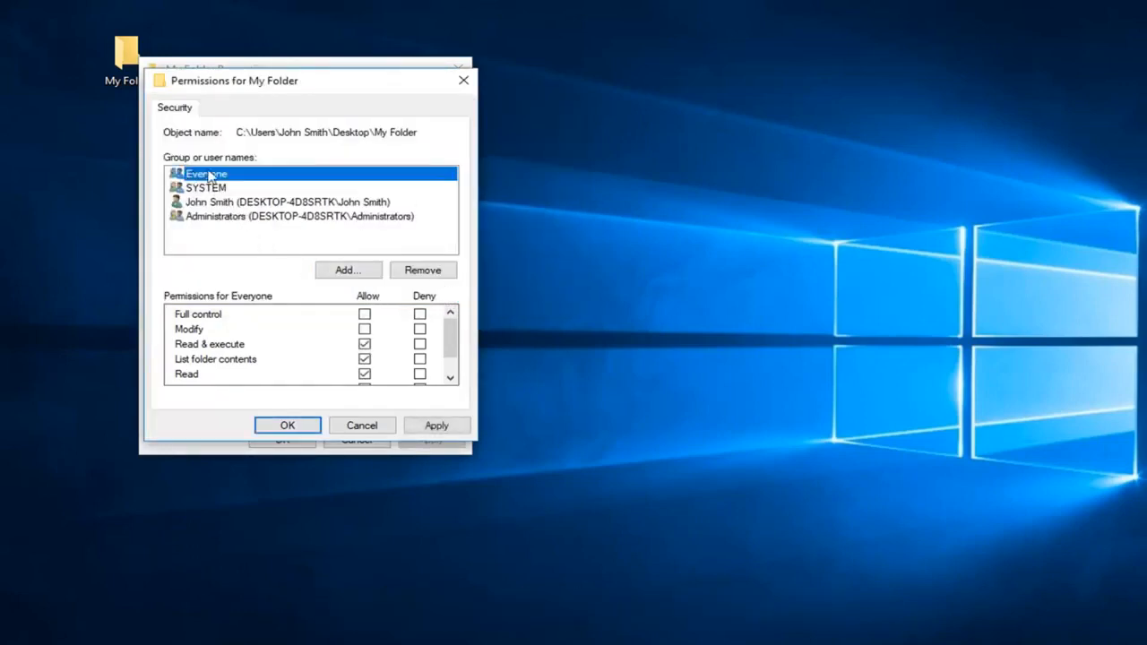
mouse_move(339, 323)
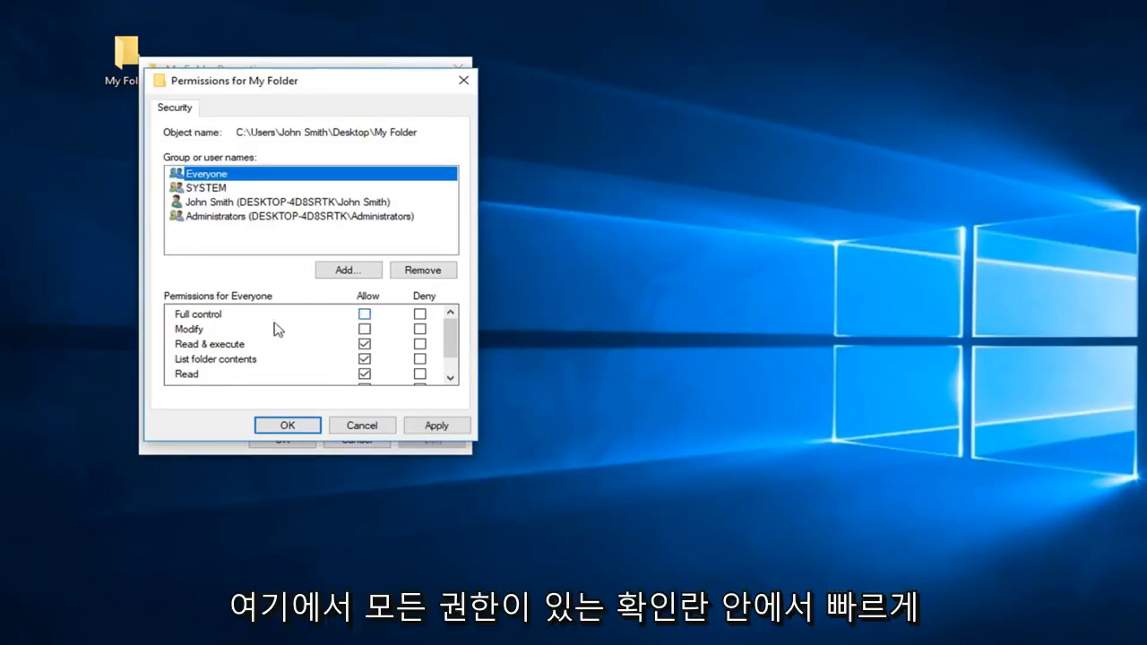
click(362, 314)
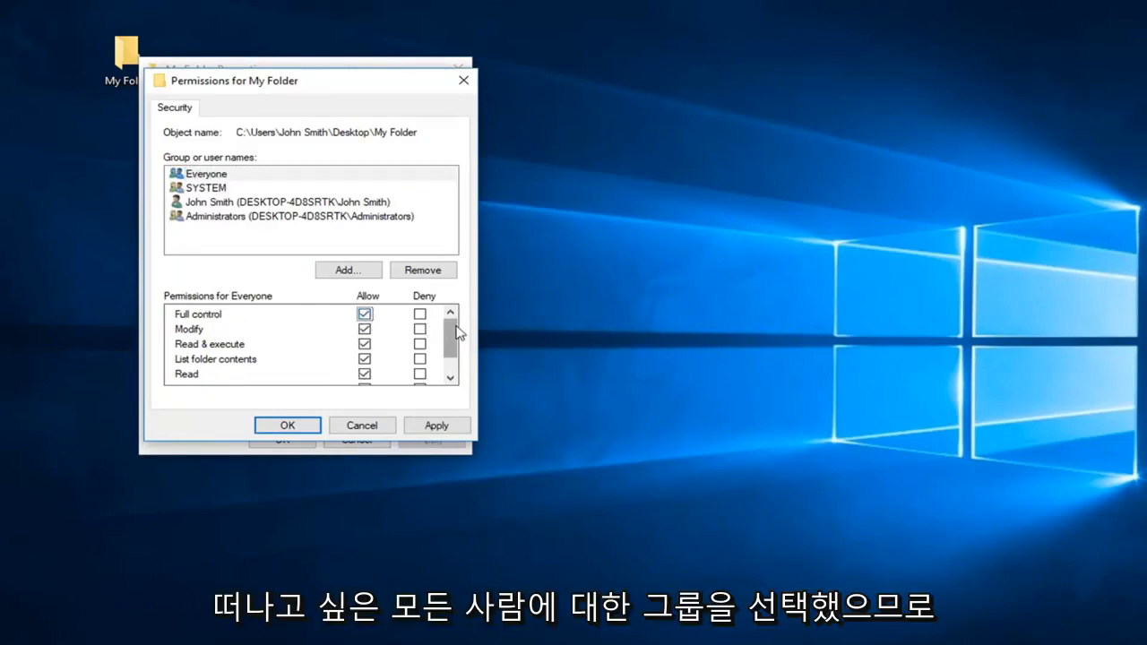
scroll(down, 3)
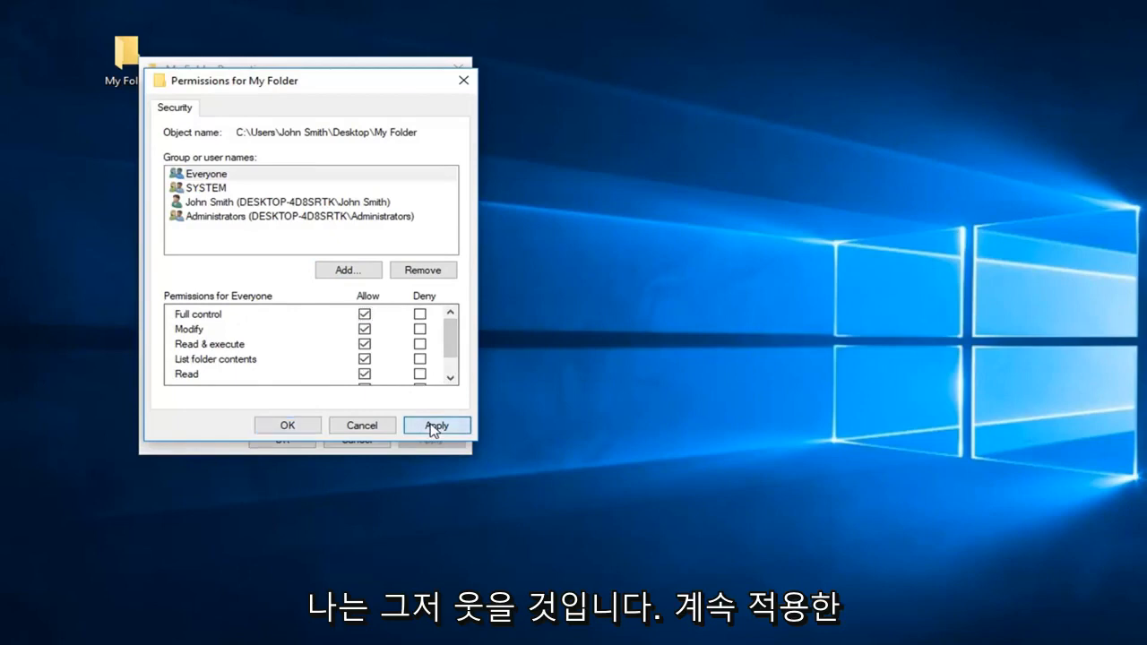
click(438, 425)
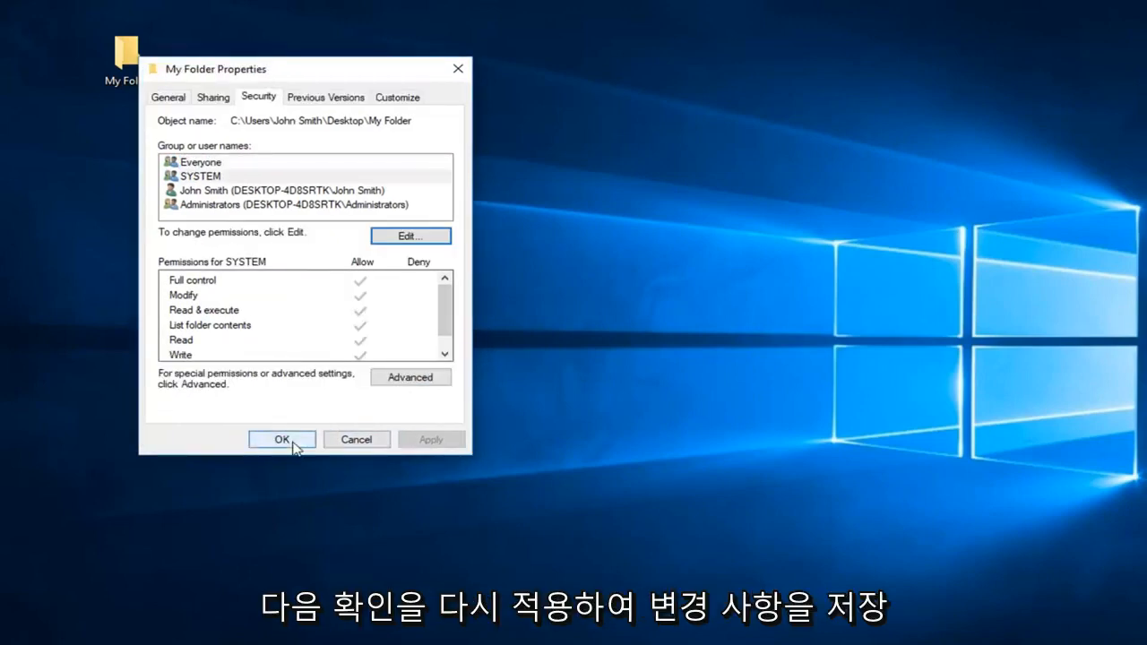
click(282, 439)
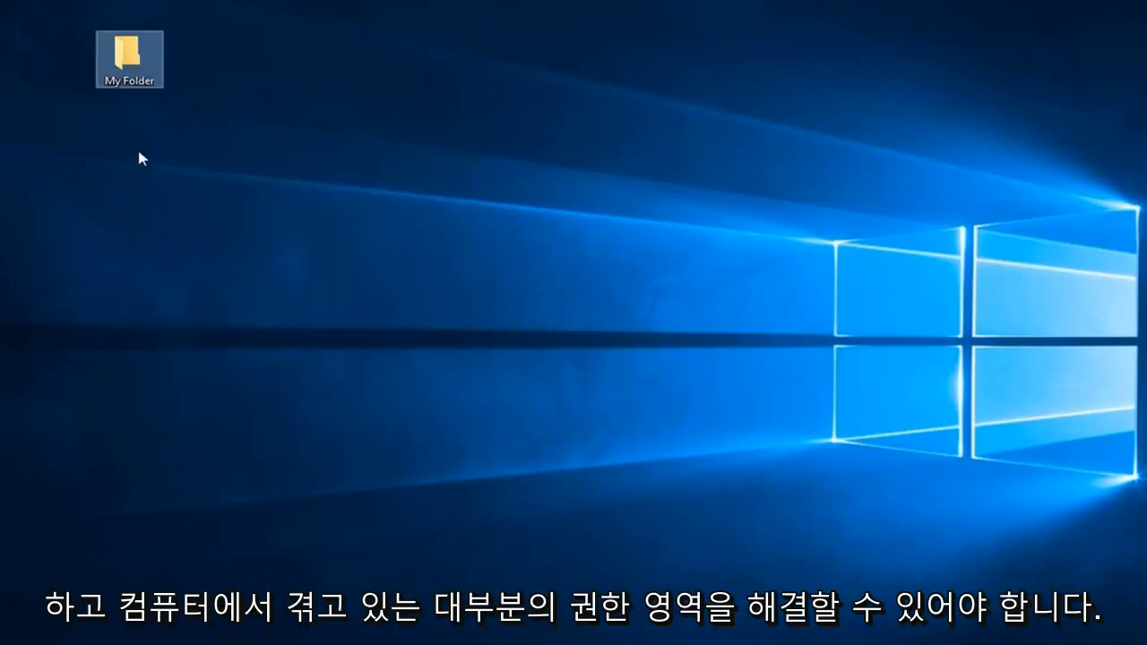